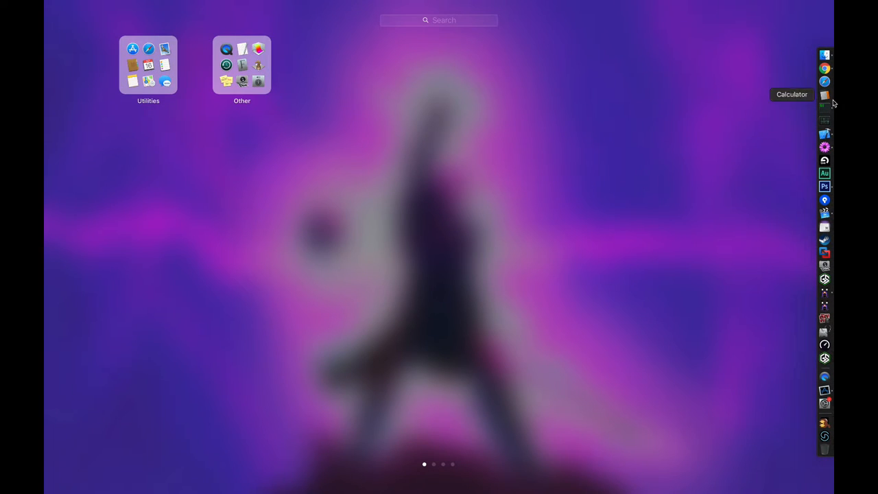
Launch MagicaVoxel from the Dock, bringing up the MaleIdleA2 character model.
left_click(825, 94)
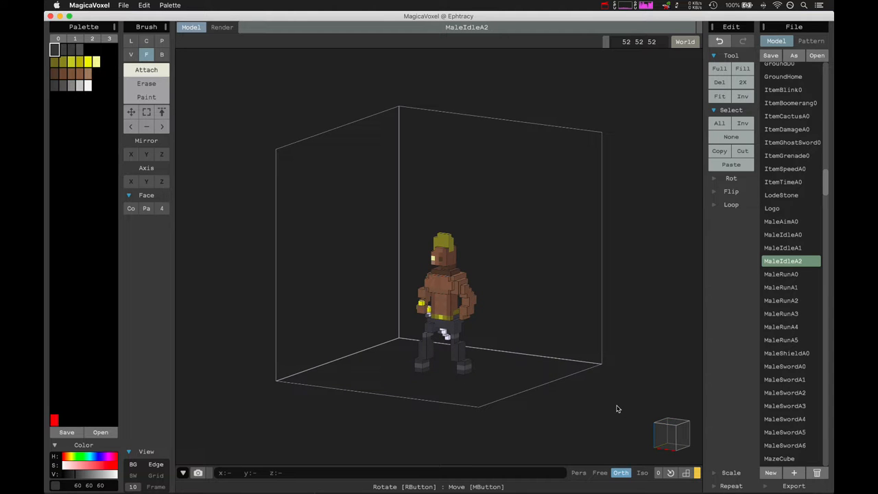
mouse_move(524, 327)
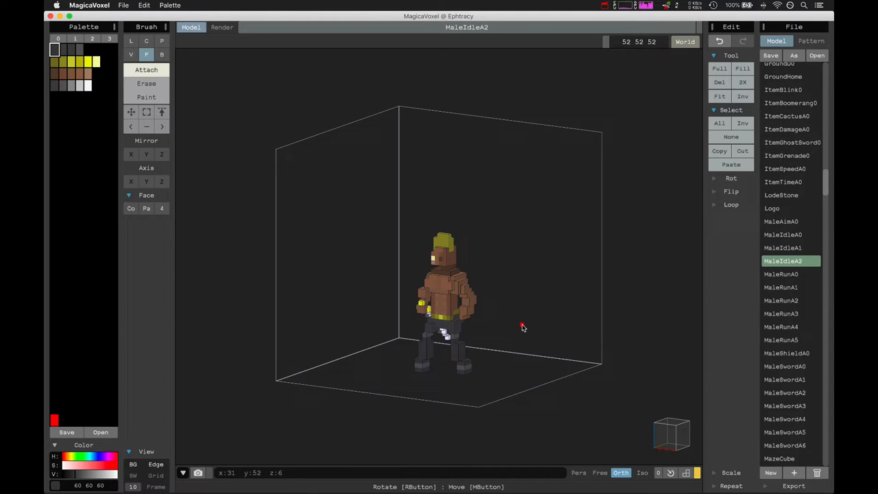
left_click_drag(523, 327, 678, 436)
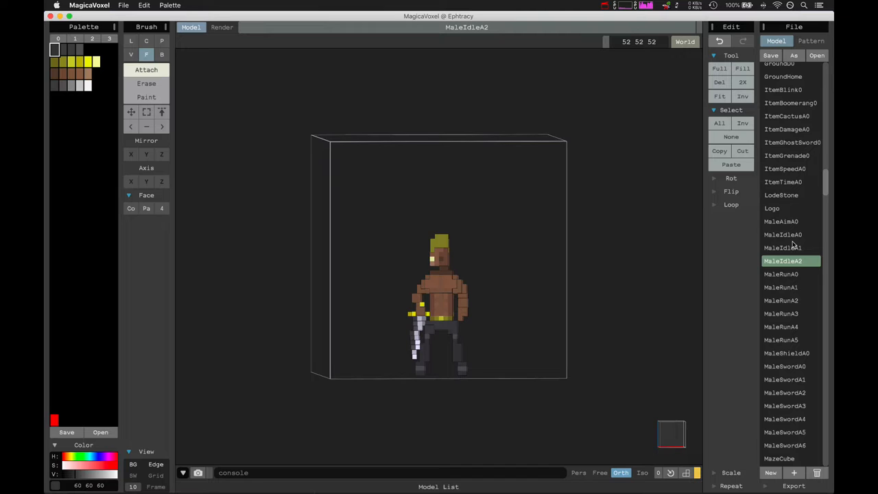
Load the MaleIdleA0 model with the yellow visor from the Model list.
left_click(783, 234)
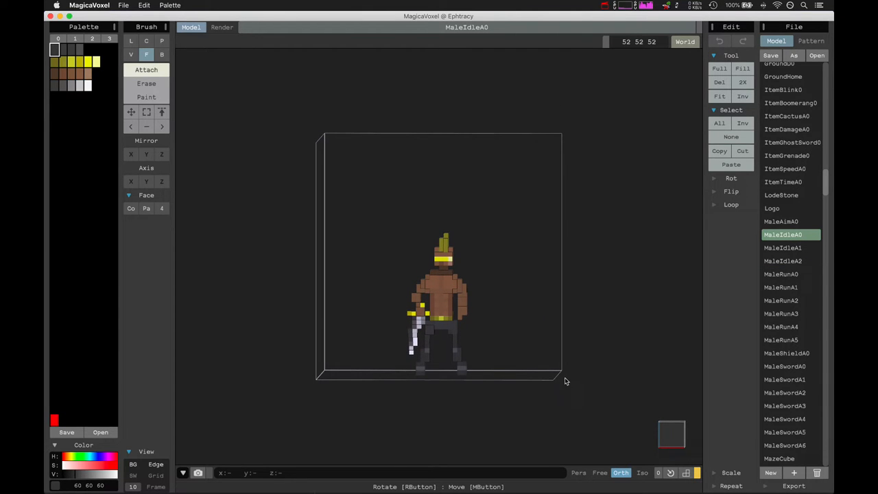
mouse_move(445, 334)
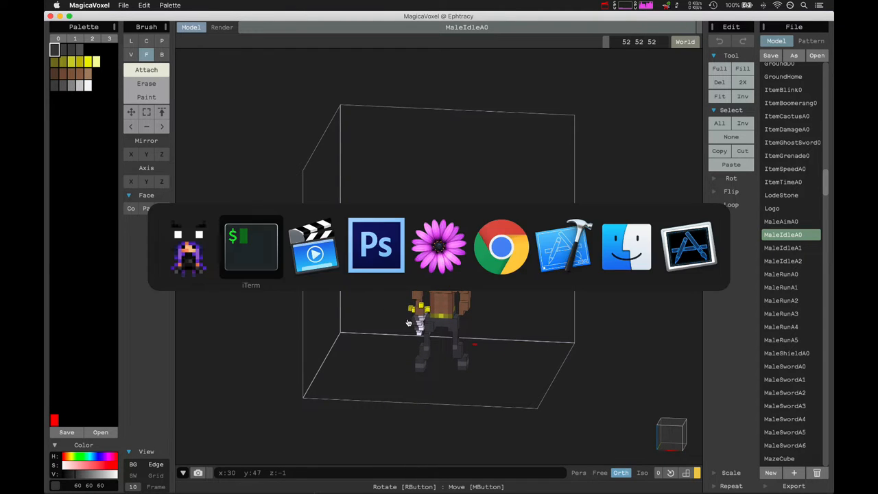
Switch to Photoshop and step through the first RoqSword1E sword-swing frames.
left_click(376, 247)
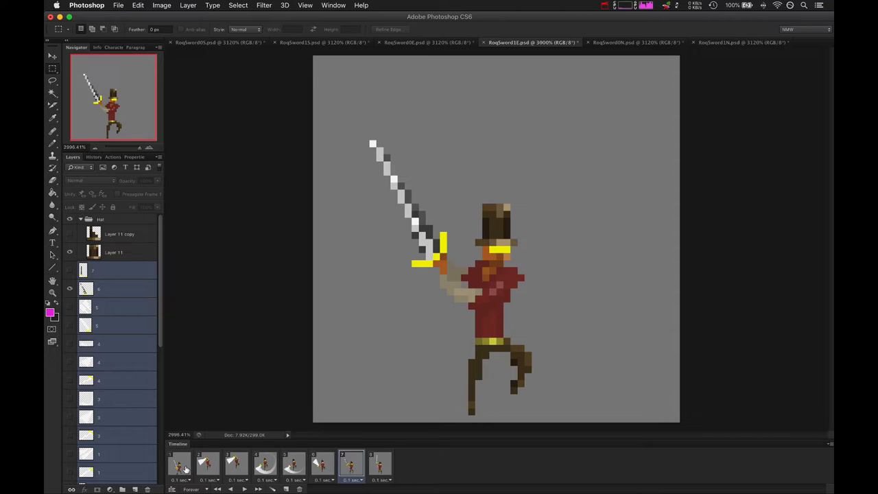
left_click(208, 463)
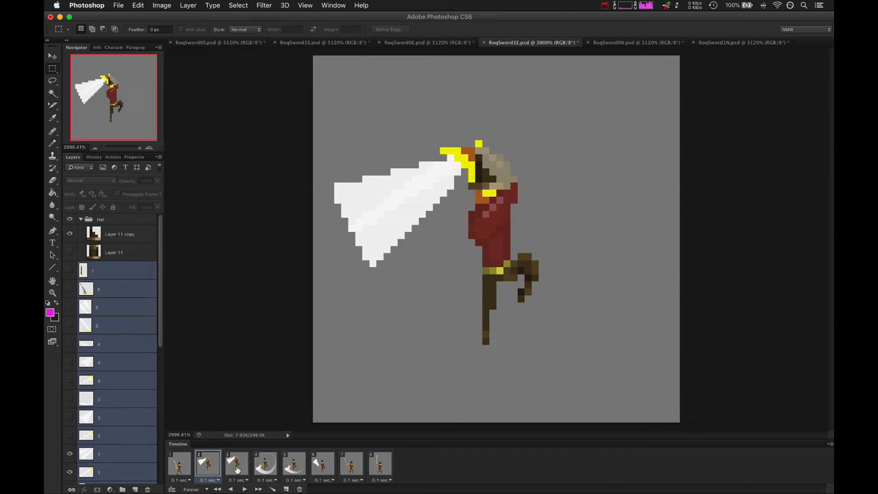
left_click(236, 464)
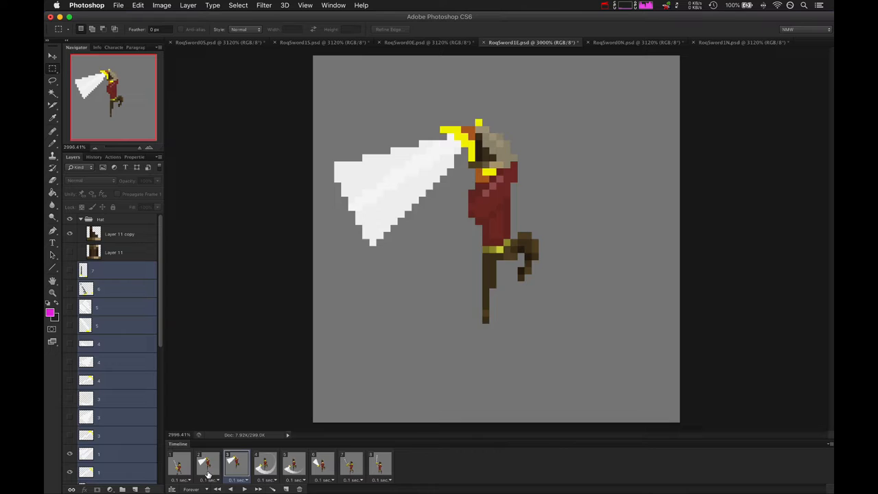
left_click(178, 463)
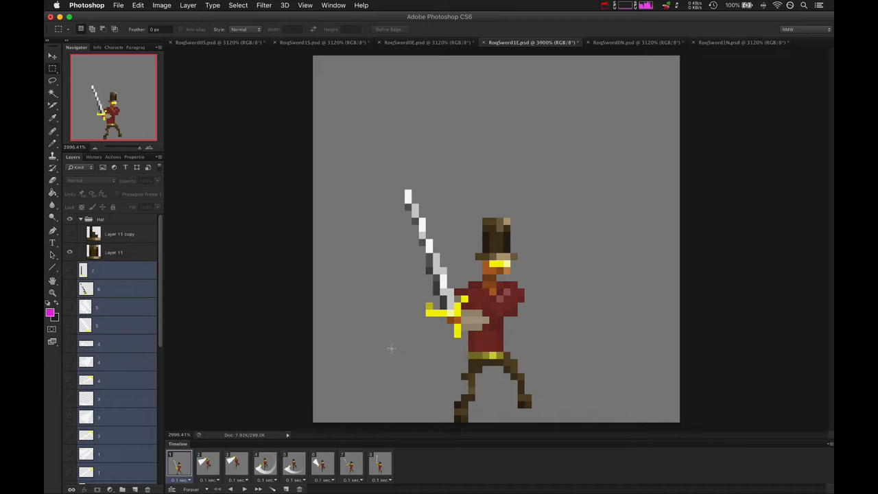
Preview the wide sweeping-arc frames, then switch to the RoqSword0S animation.
left_click(266, 463)
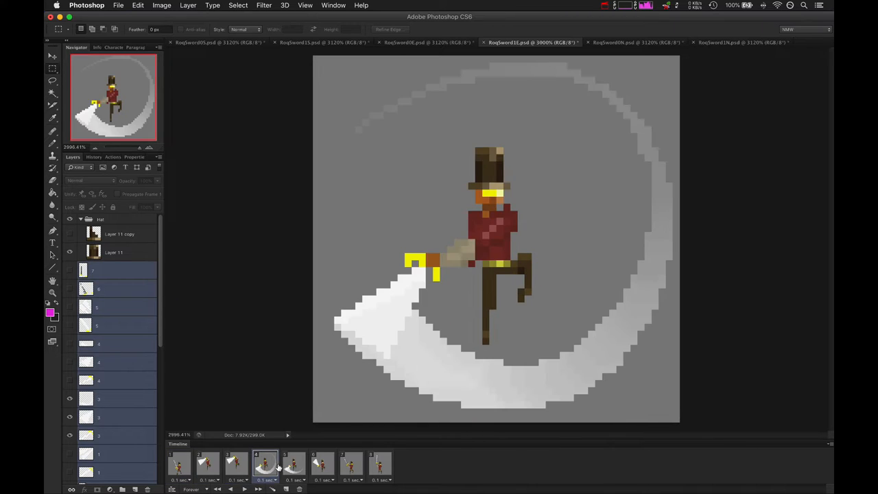
left_click(352, 465)
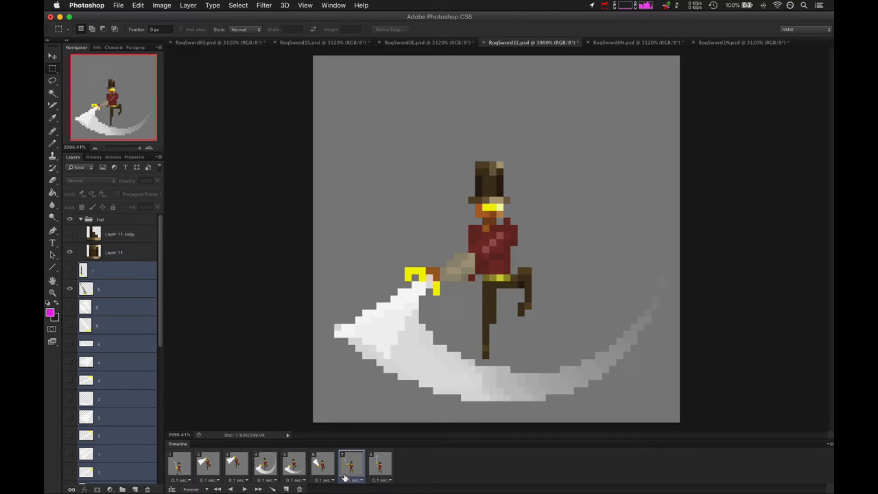
left_click(381, 464)
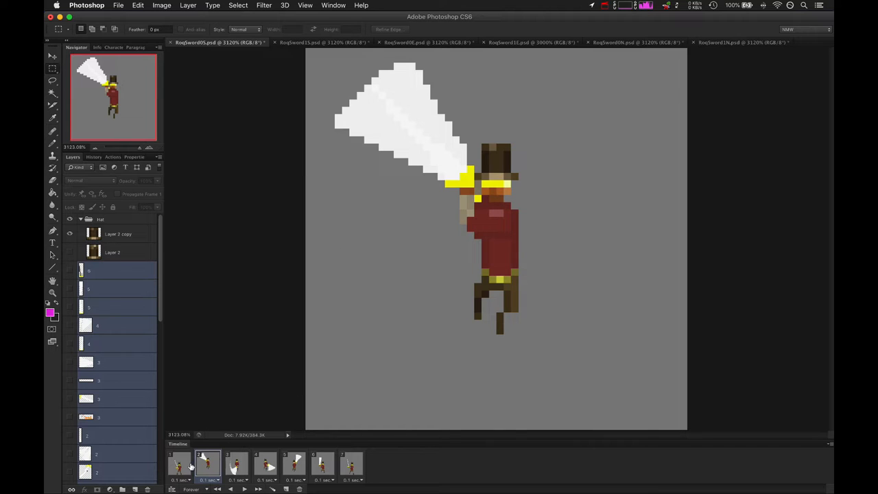
Show the final RoqSword0S frame with the sword raised upright.
left_click(351, 463)
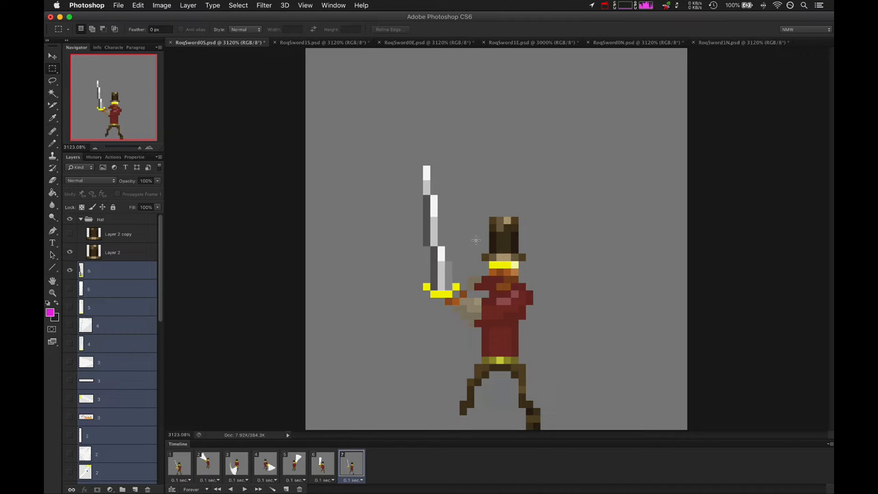
mouse_move(461, 402)
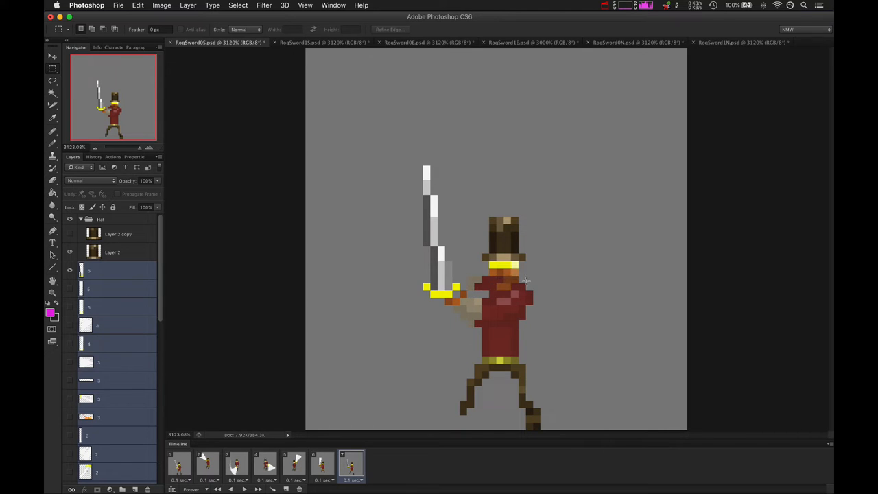
mouse_move(512, 141)
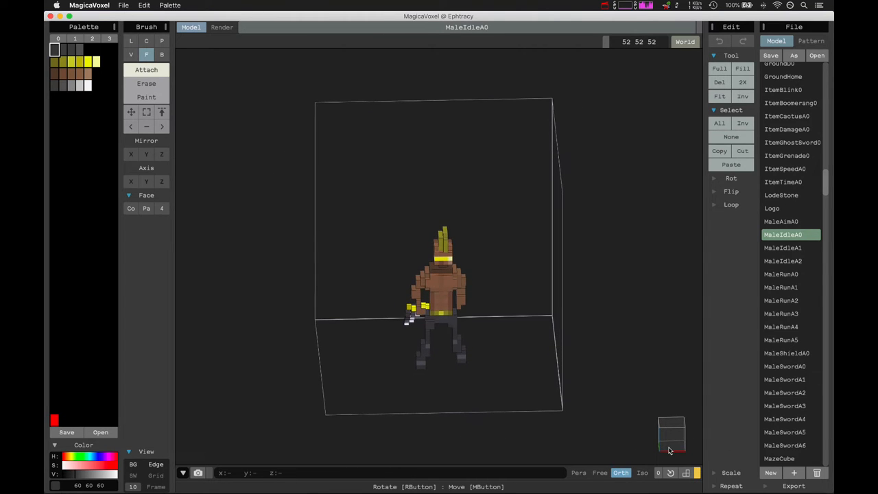
mouse_move(459, 333)
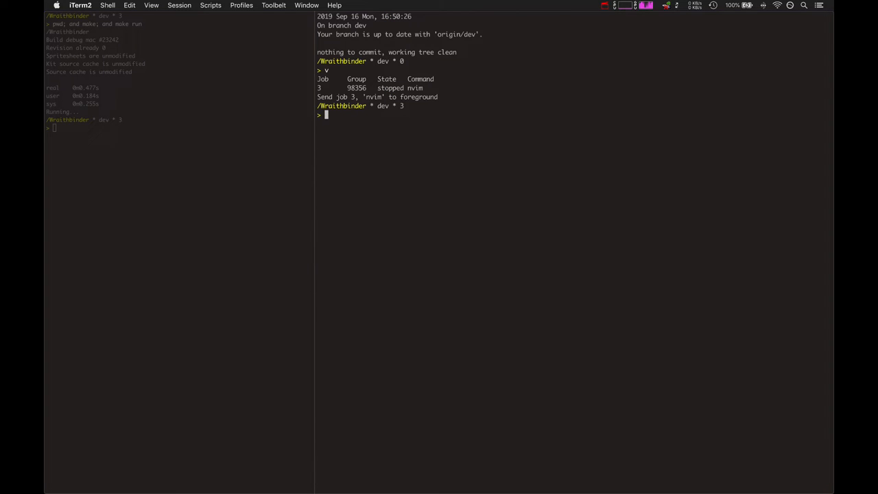
Run gs in iTerm2, then type 'checkout src/Systems.cpp'.
type("gs")
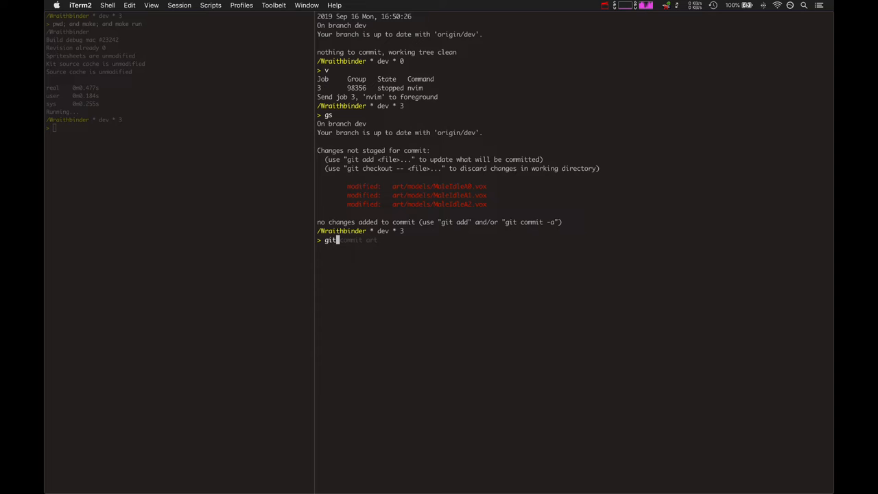
type("checkout src/Systems.cpp")
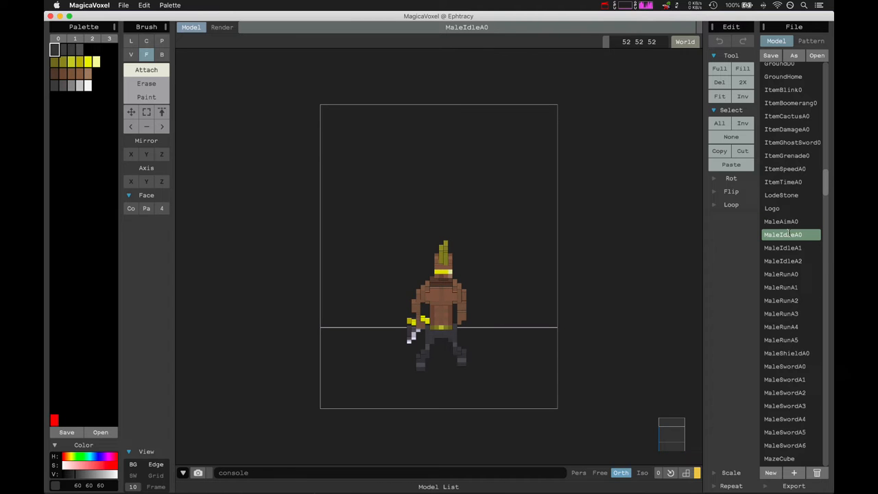
Load the MaleIdleA1 model with the shorter pale weapon.
left_click(783, 247)
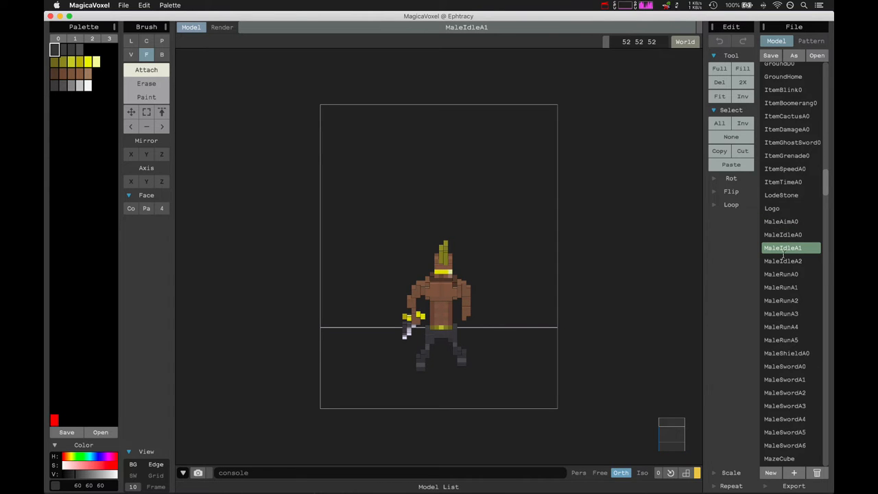
mouse_move(555, 387)
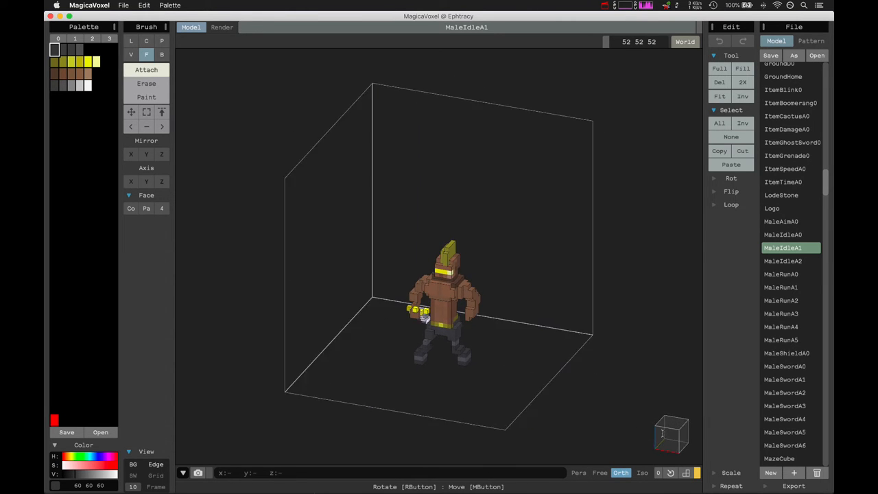
View MaleRunA0, MaleSwordA0, A3, A5 and A6 in turn.
left_click(781, 273)
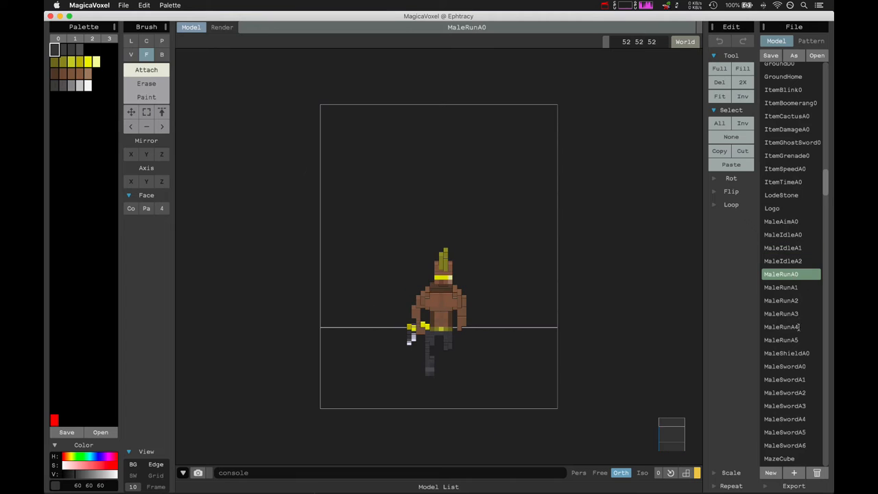
left_click(784, 366)
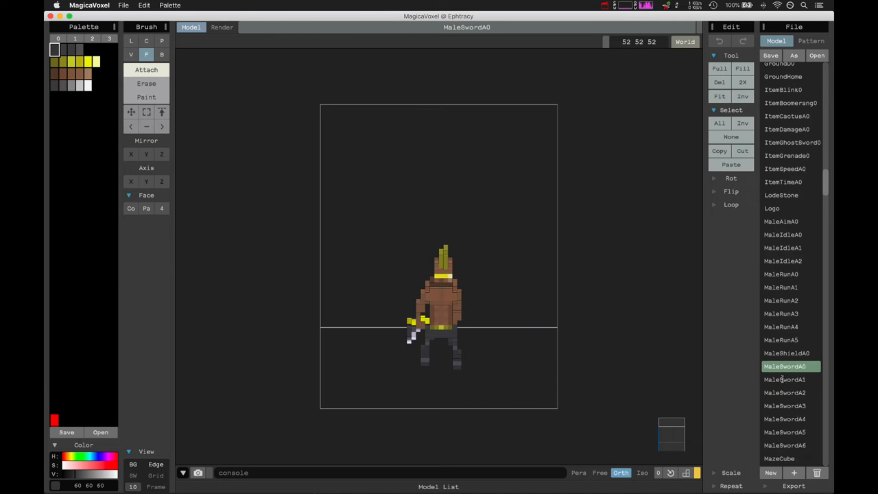
left_click(784, 405)
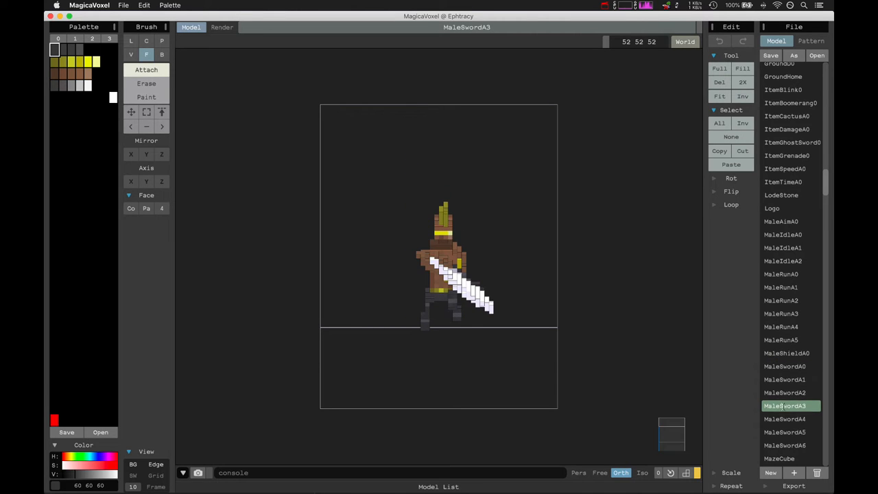
left_click(785, 433)
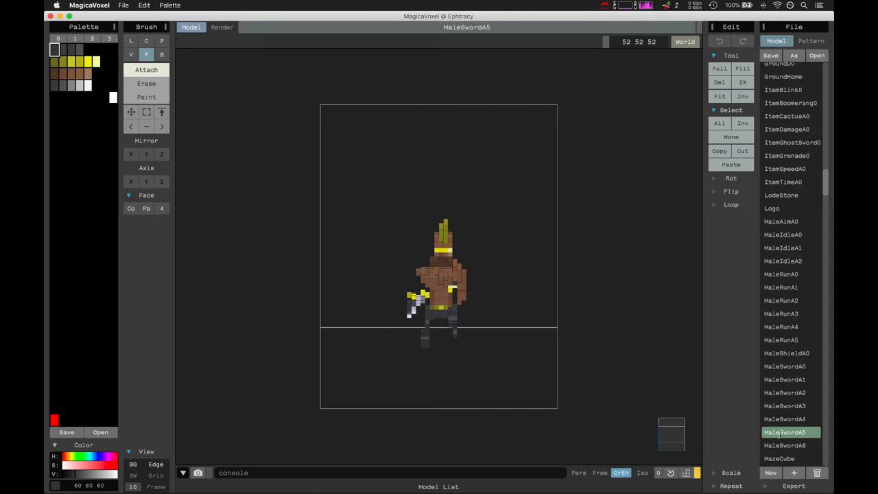
left_click(784, 446)
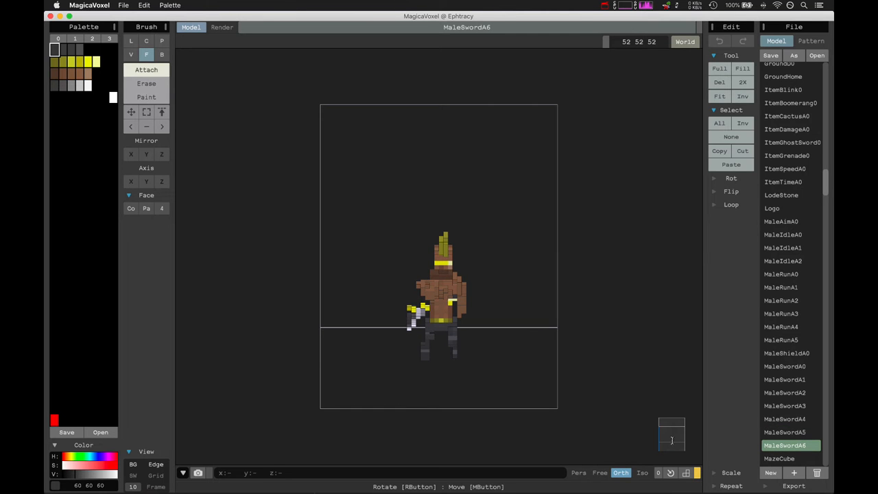